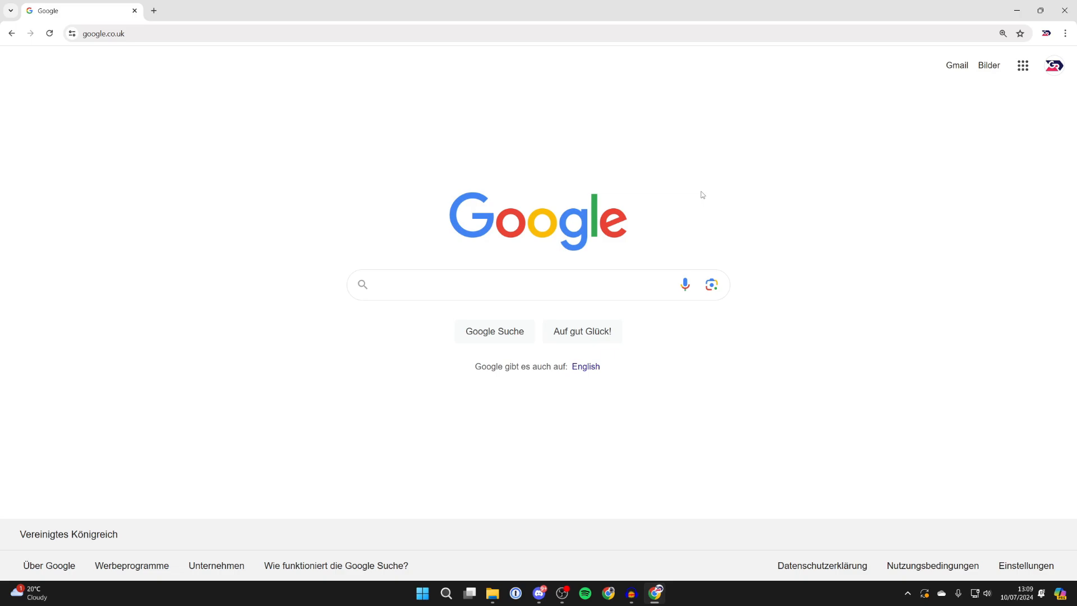
{"action": "mouse_move", "coordinate": [707, 185]}
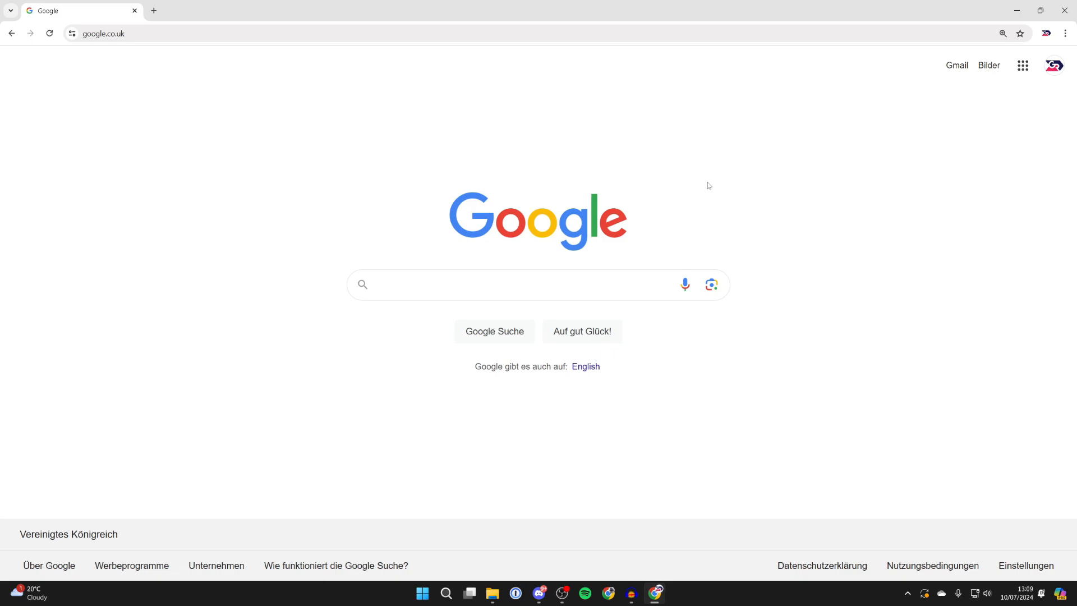
Open the account menu from the profile avatar, showing language Deutsch.
{"action": "left_click", "coordinate": [1053, 65]}
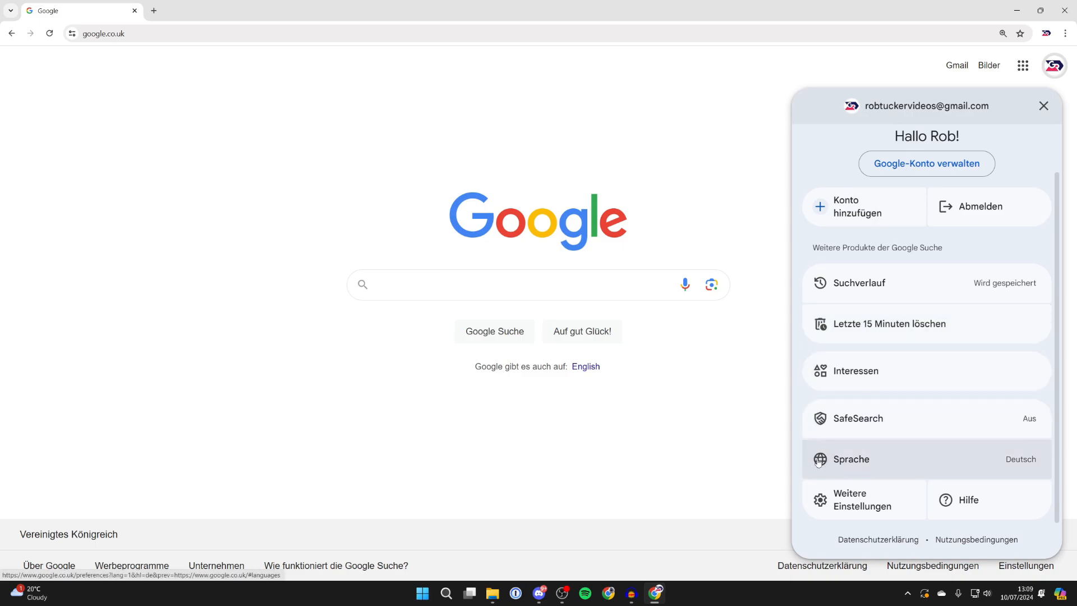
{"action": "mouse_move", "coordinate": [859, 459]}
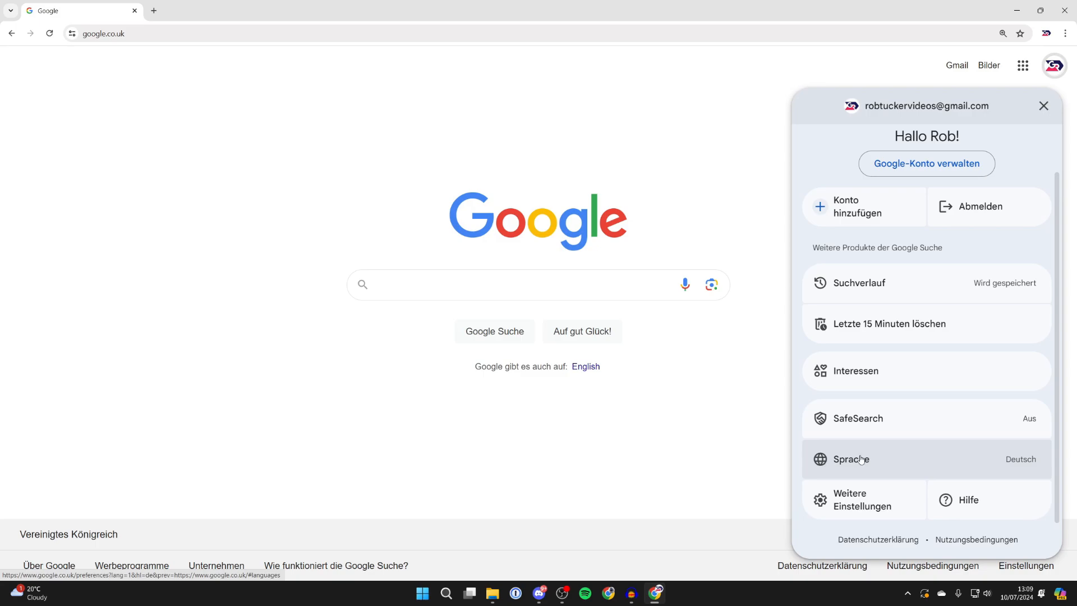
Open the 'Sprache' language and region settings page from the account menu.
{"action": "left_click", "coordinate": [850, 459]}
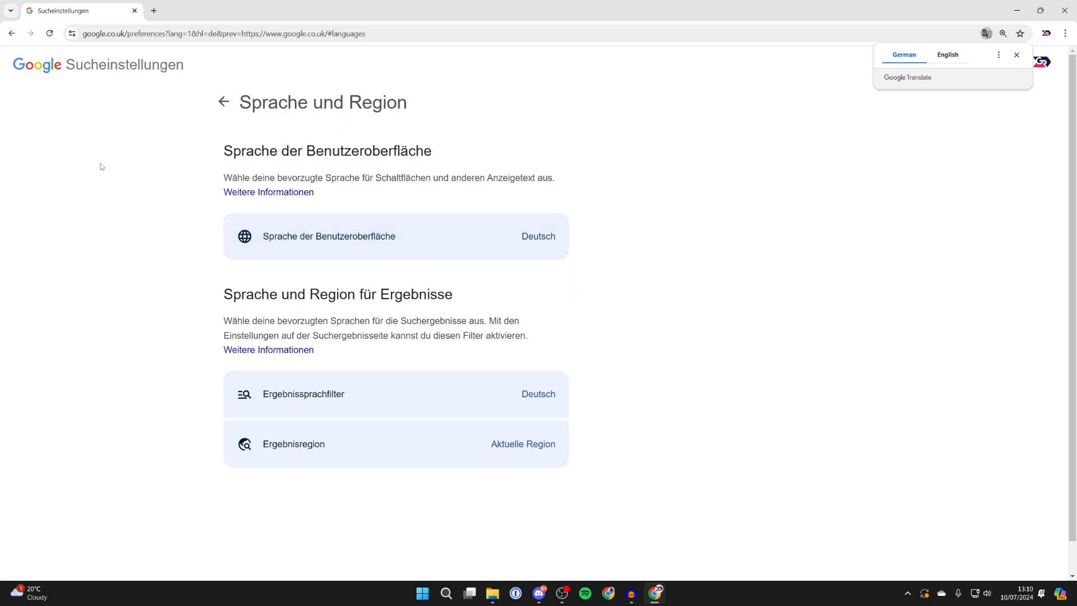
{"action": "mouse_move", "coordinate": [229, 236]}
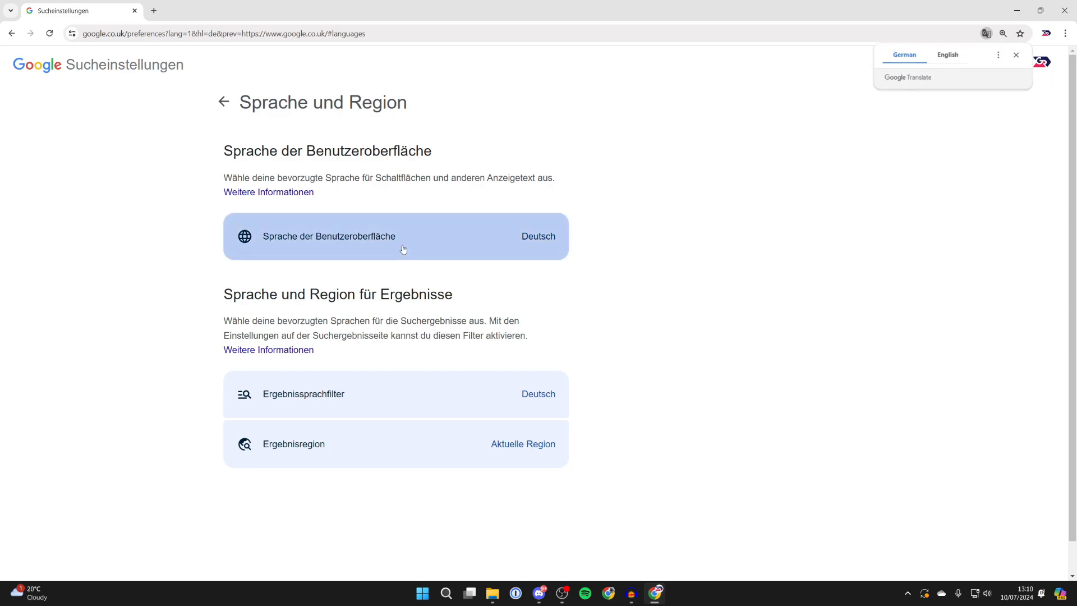
Search 'engli' in the display language list, choose English, and confirm with Bestätigen.
{"action": "left_click", "coordinate": [395, 237]}
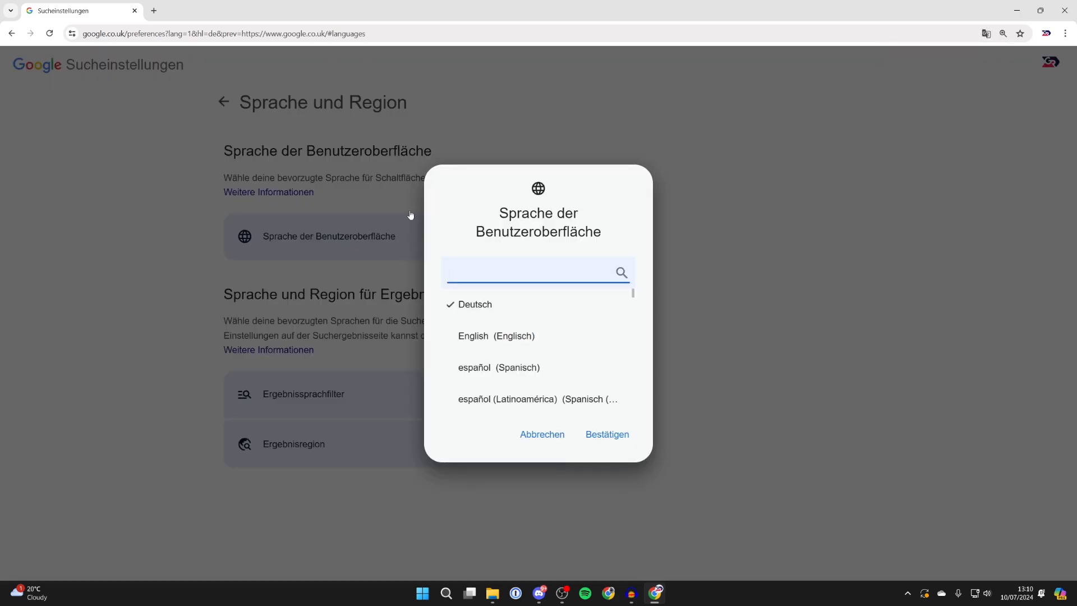
{"action": "type", "text": "engli"}
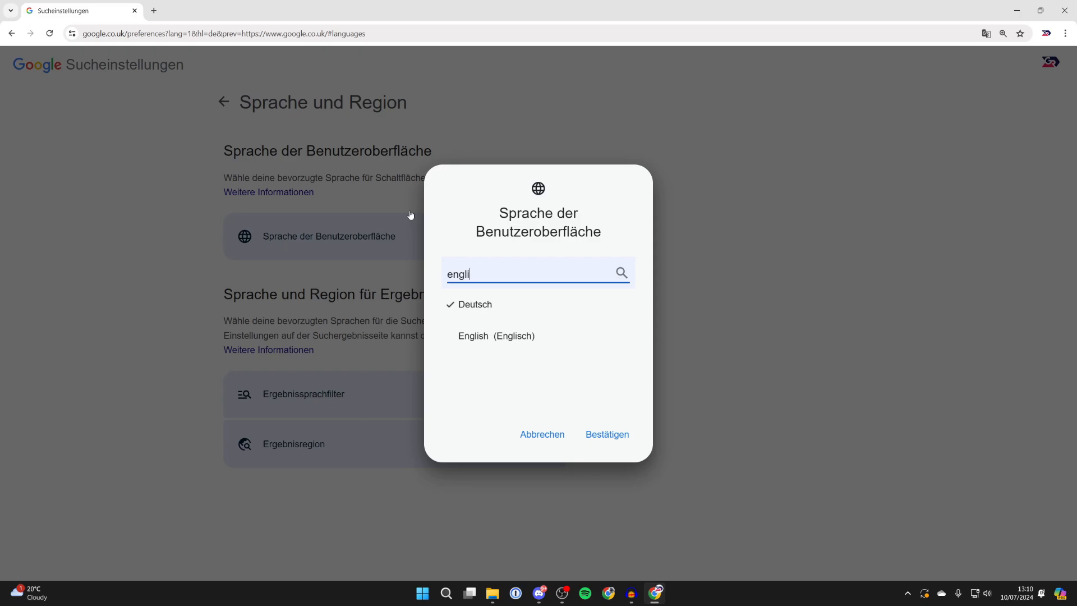
{"action": "left_click", "coordinate": [495, 336]}
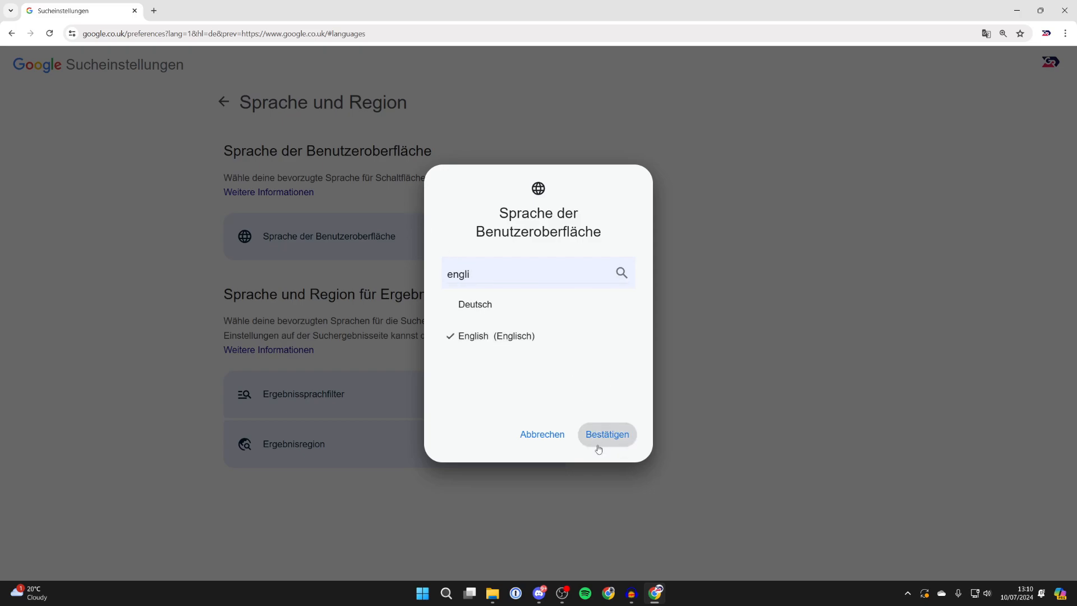
{"action": "left_click", "coordinate": [606, 434]}
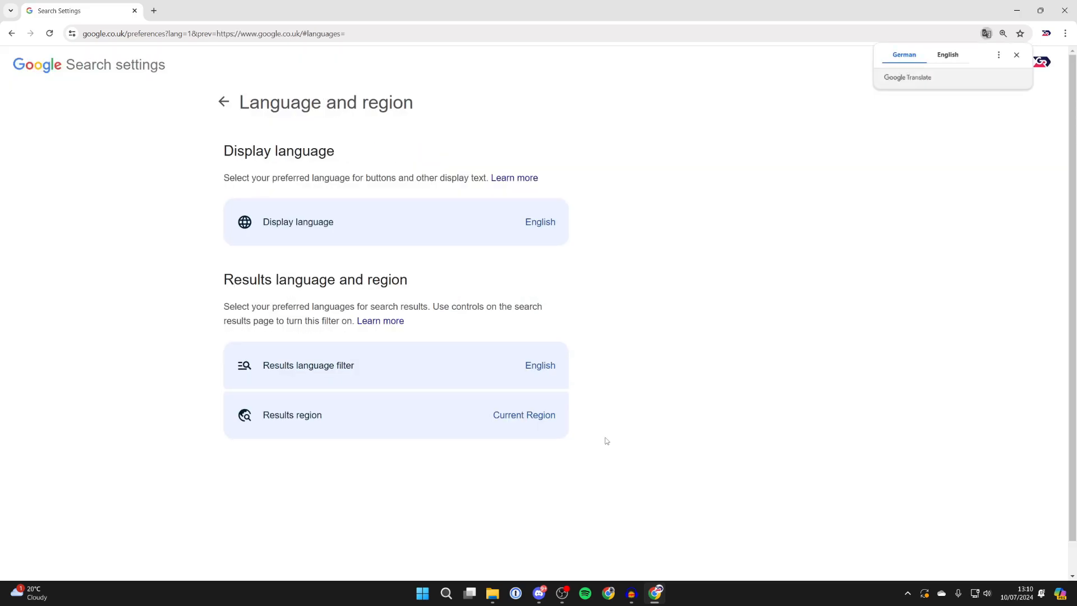
{"action": "mouse_move", "coordinate": [224, 127]}
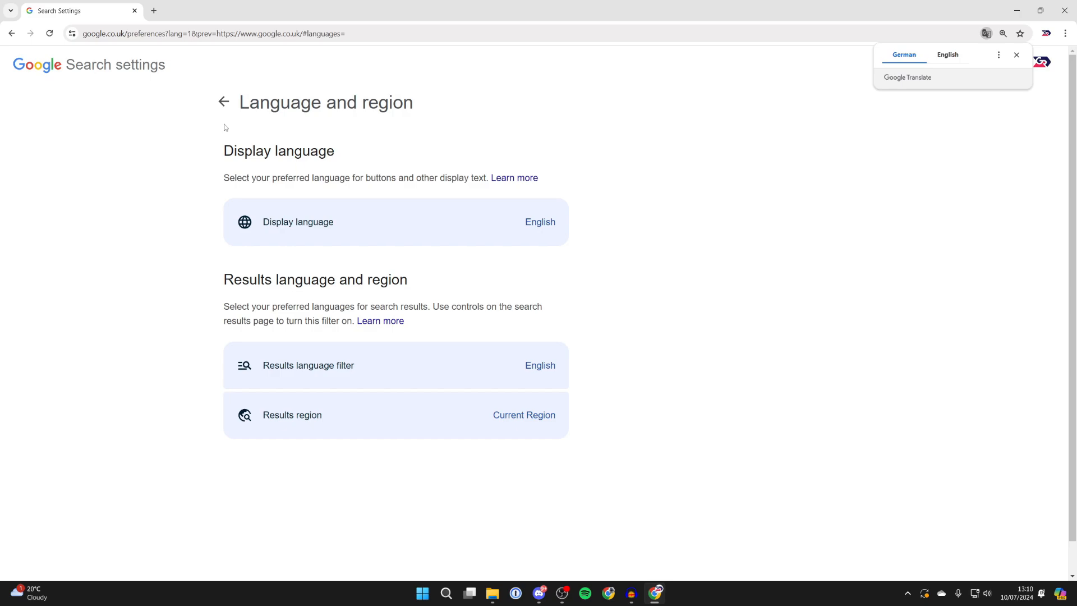
{"action": "mouse_move", "coordinate": [226, 119]}
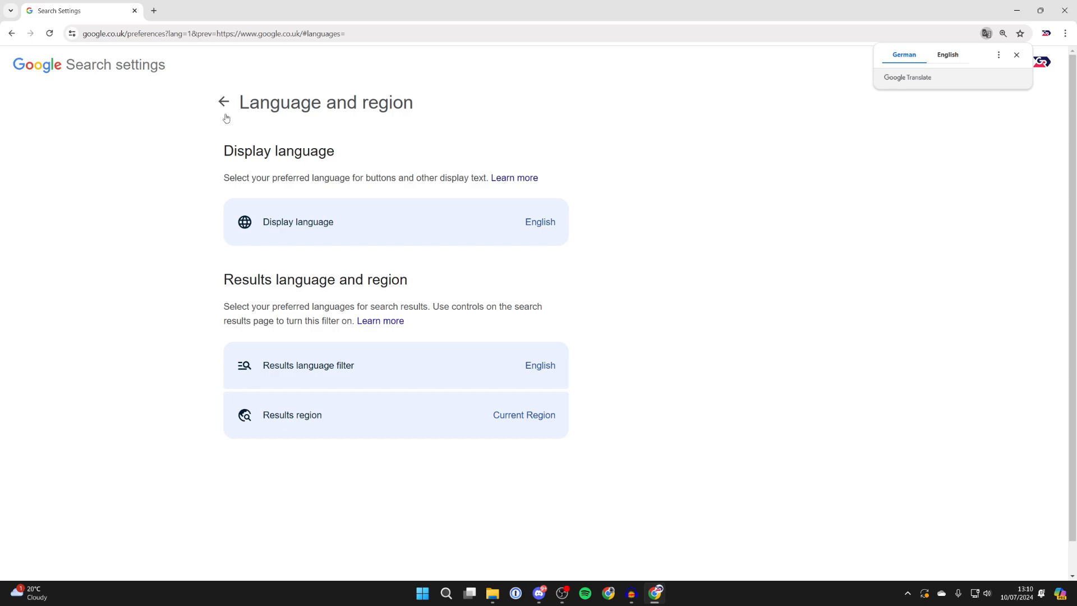
Return to the search home page and reopen the account menu, now showing English.
{"action": "left_click", "coordinate": [223, 102]}
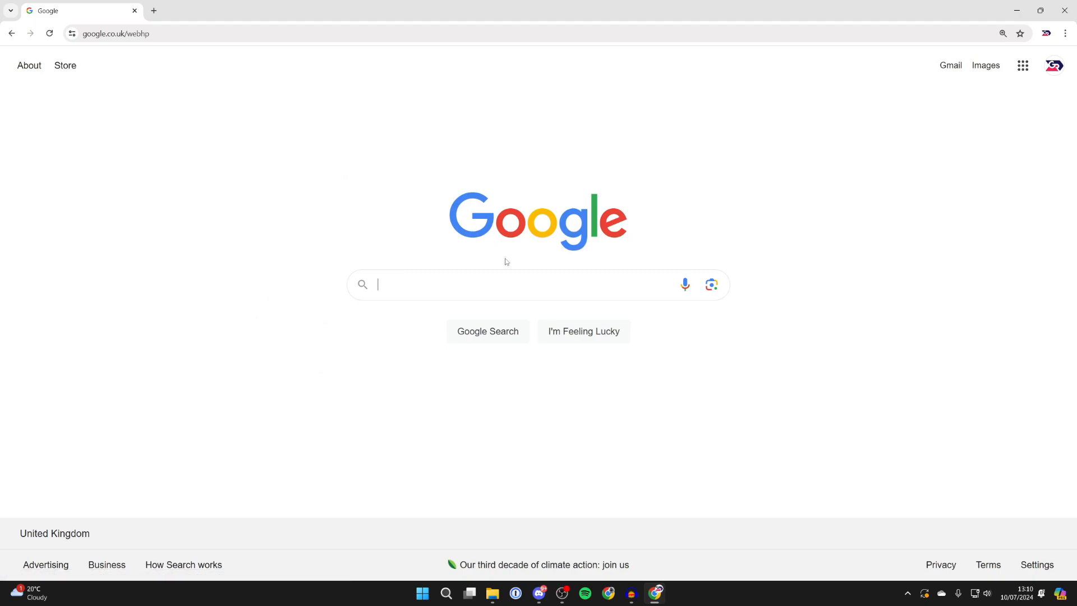
{"action": "left_click", "coordinate": [1055, 65]}
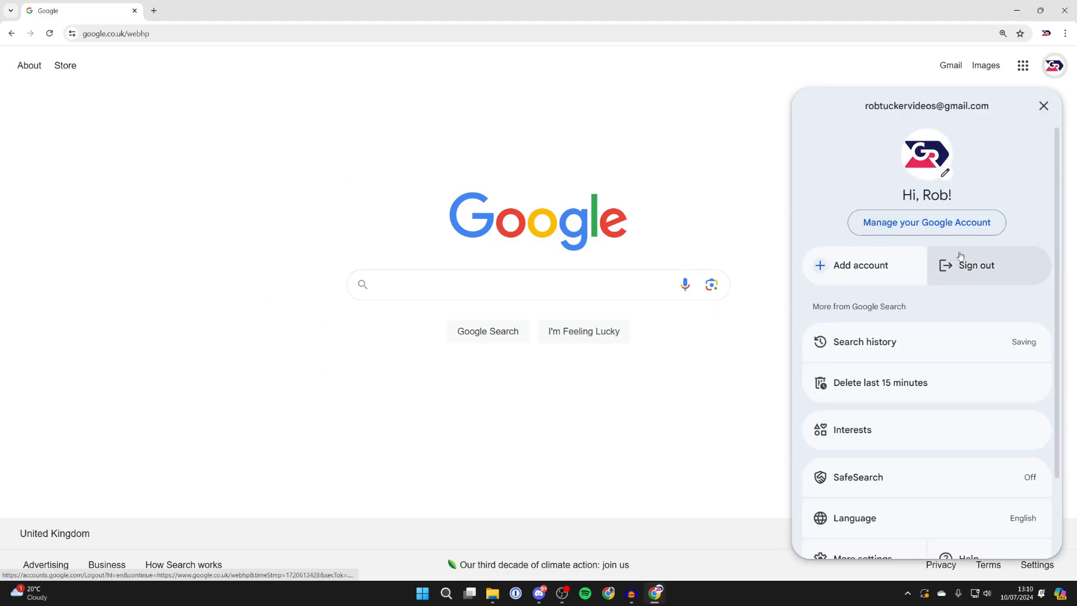